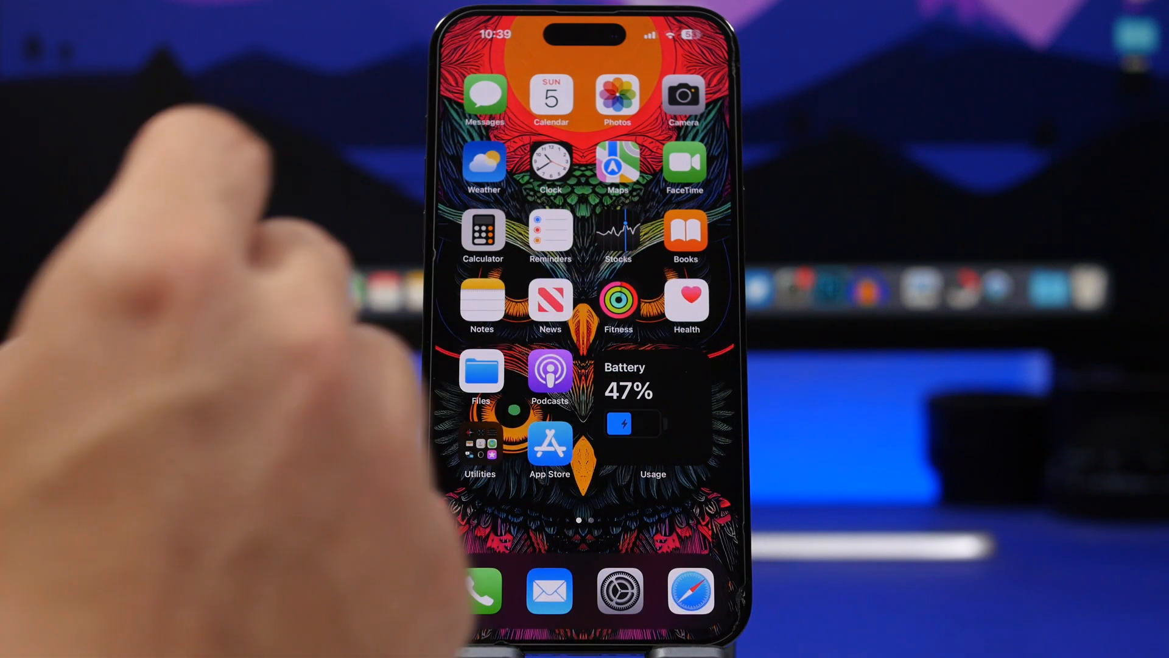
- Open the Battery page in iOS Settings
{"action": "left_click", "coordinate": [619, 590]}
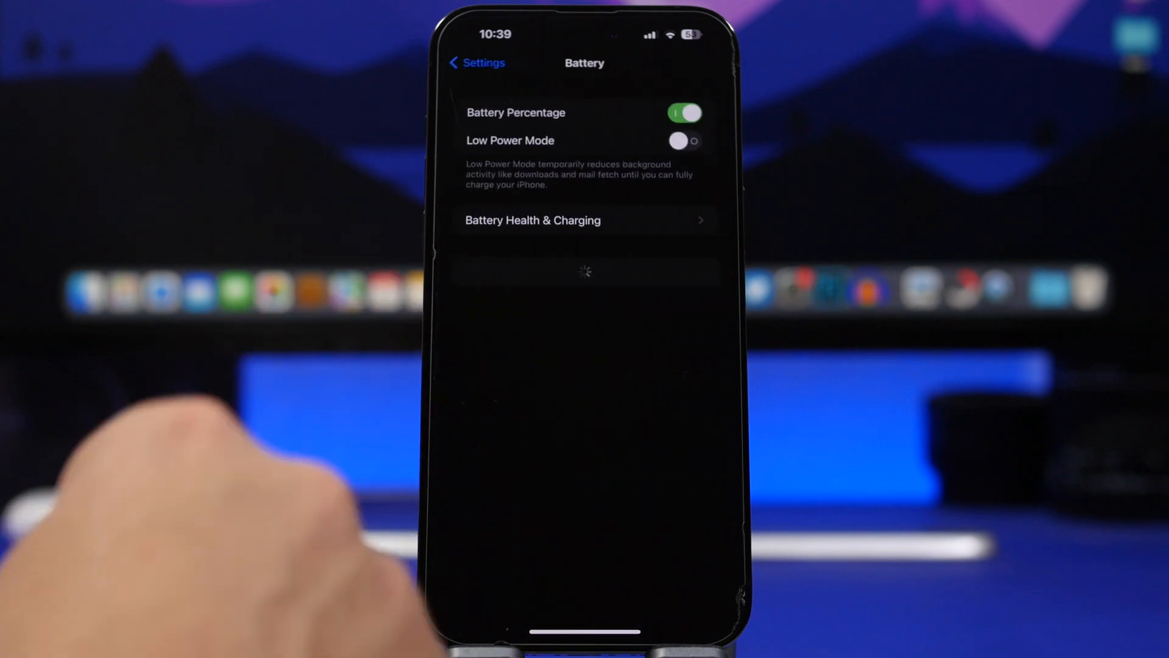
- Turn off Clean Energy Charging under Battery Health & Charging
{"action": "left_click", "coordinate": [532, 220]}
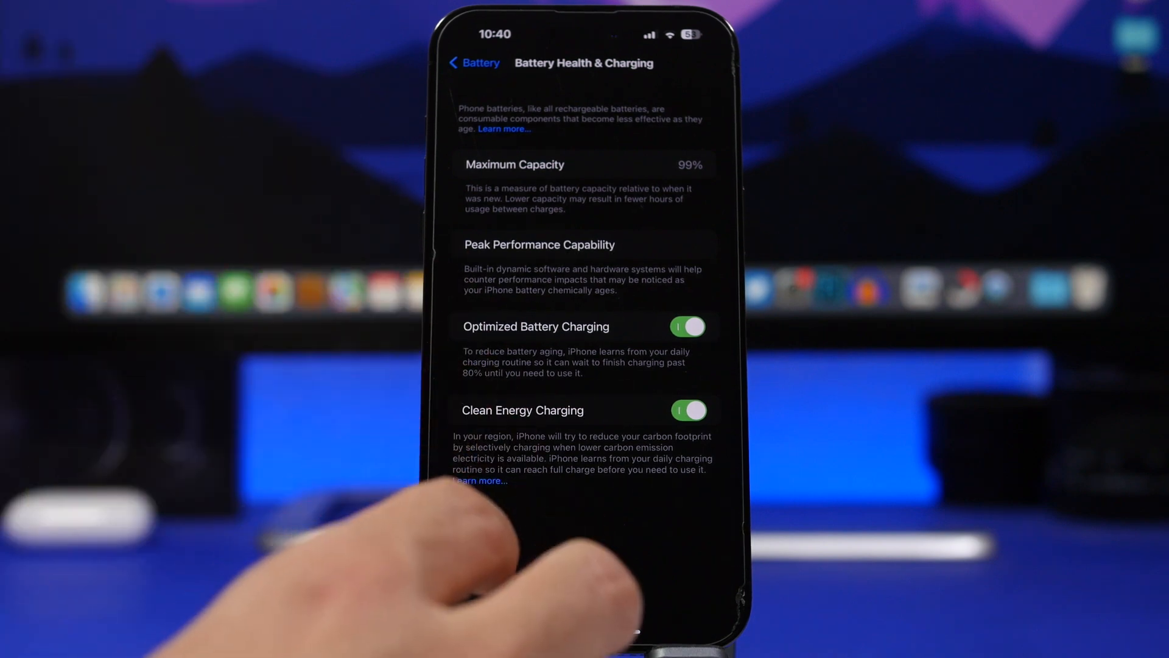
{"action": "left_click", "coordinate": [687, 410]}
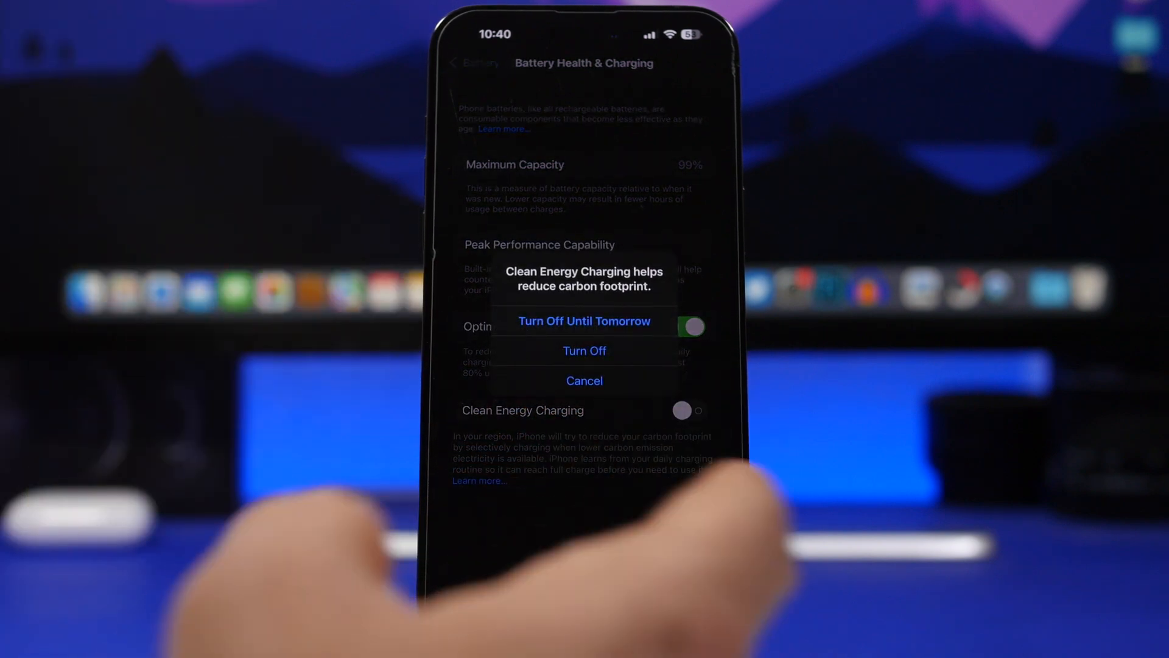